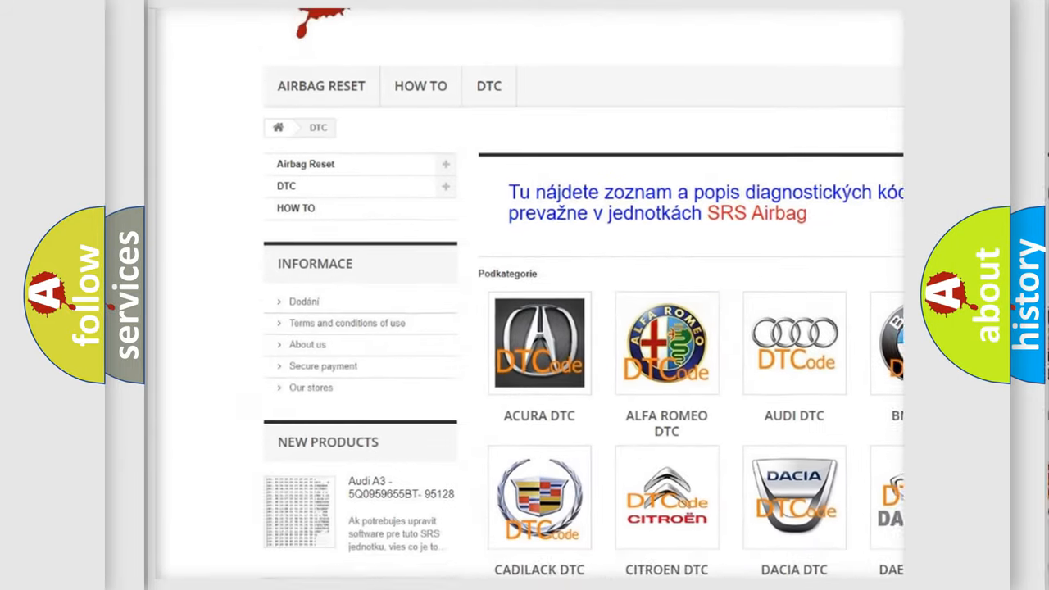
scroll(down, 3)
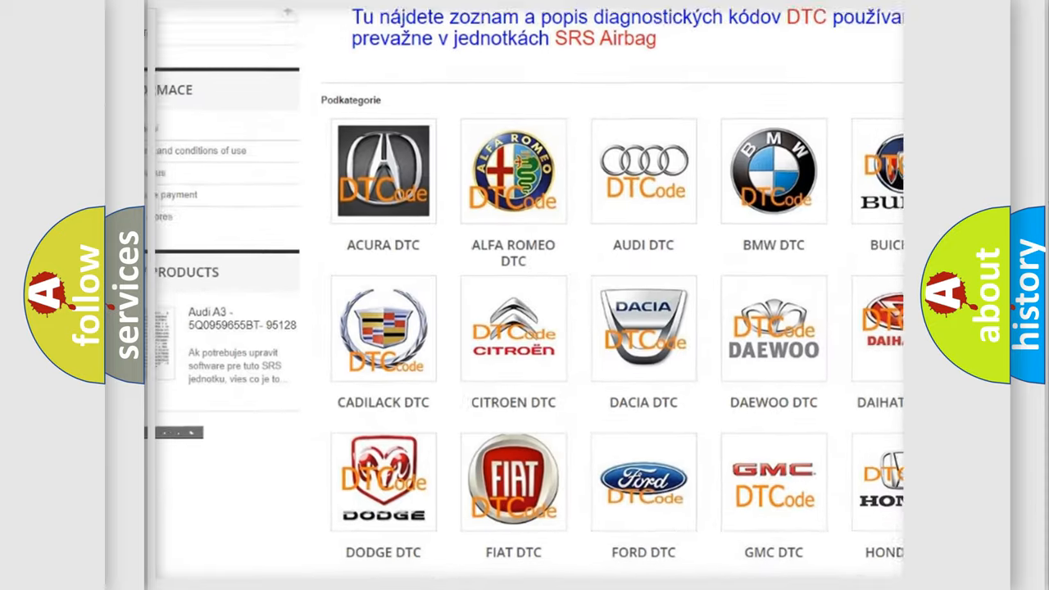
scroll(down, 3)
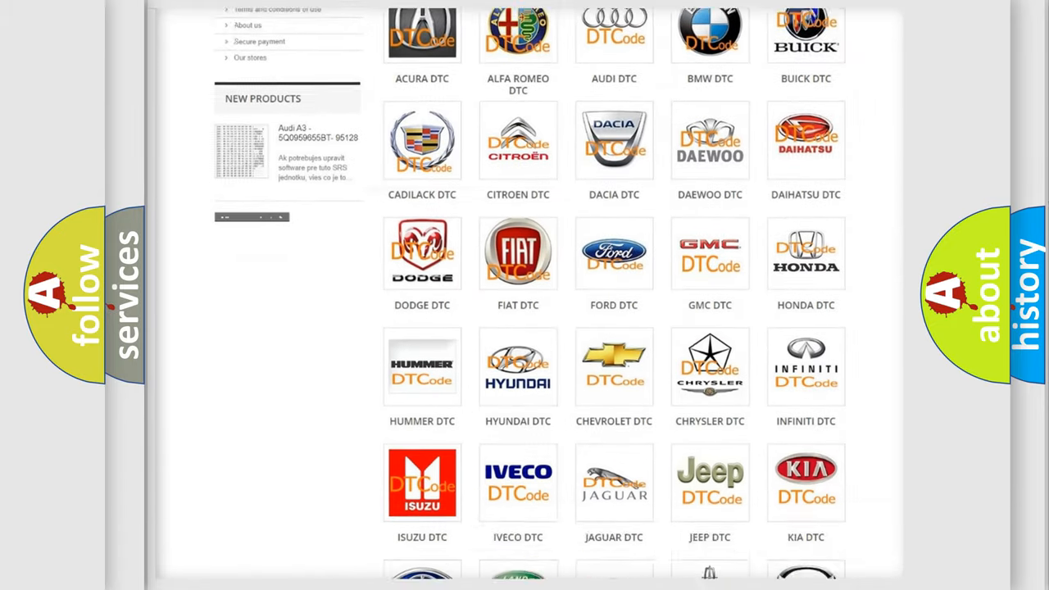
scroll(down, 3)
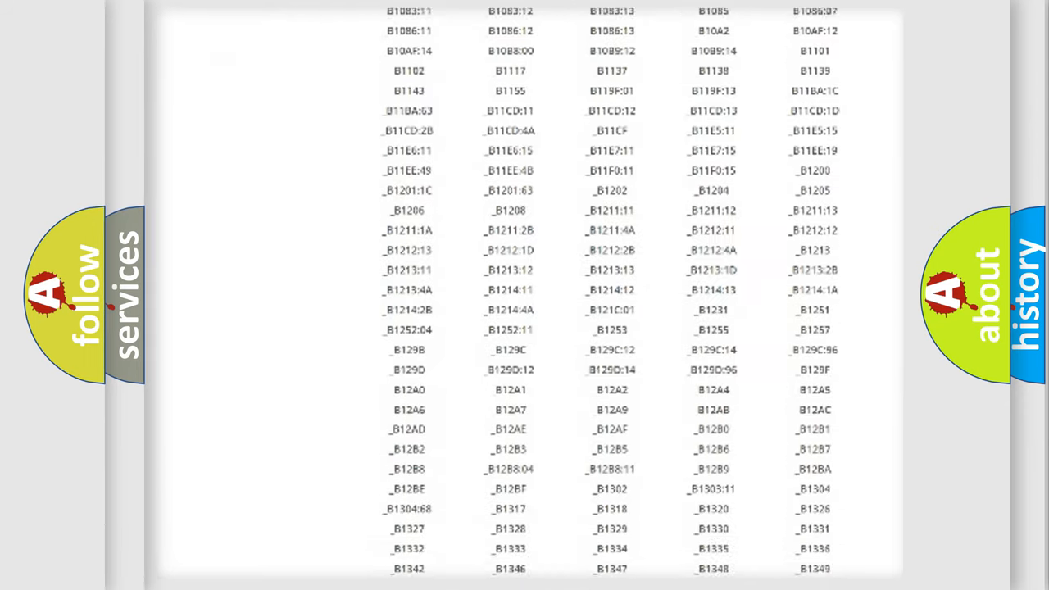
scroll(down, 3)
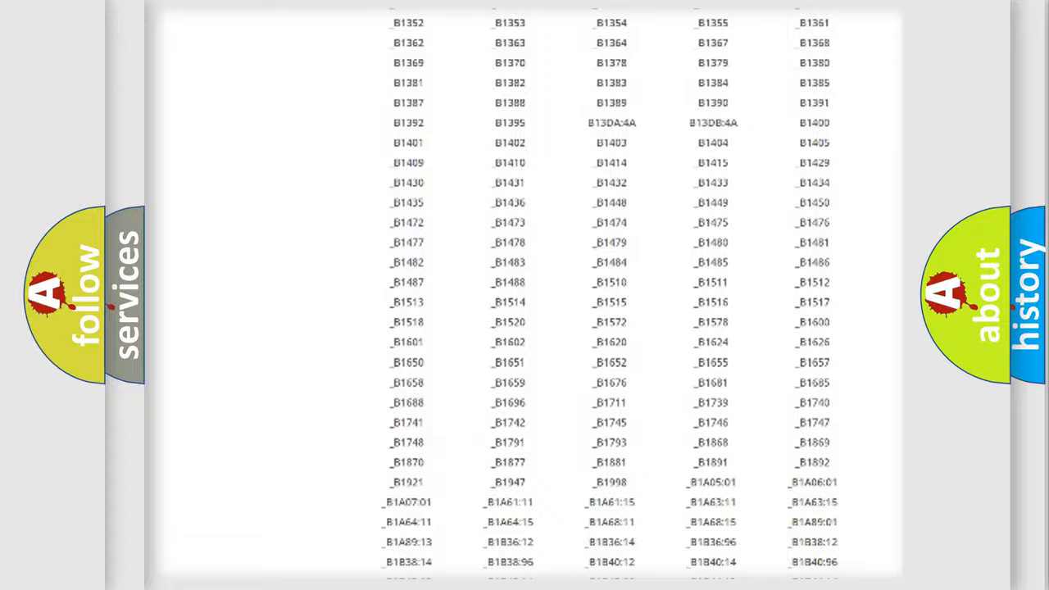